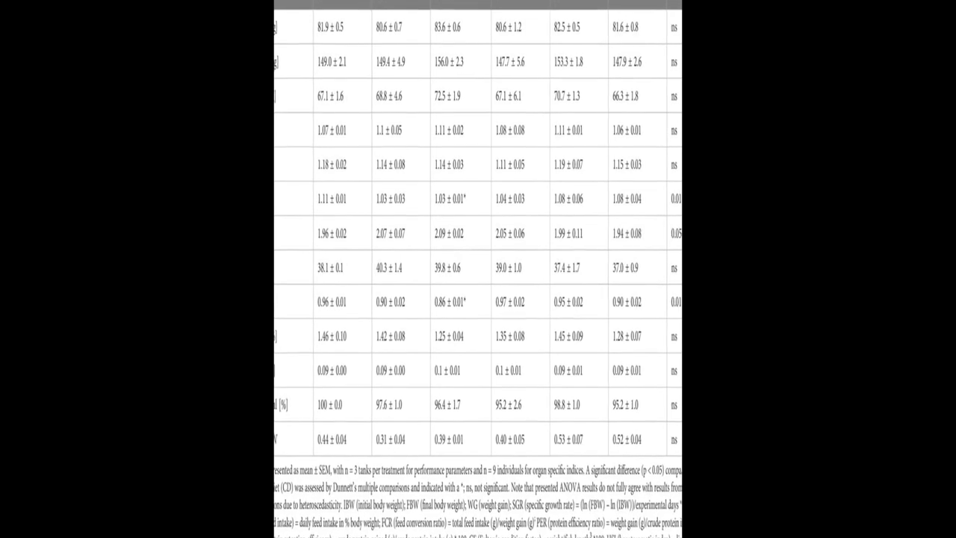
{"action": "scroll", "scroll_direction": "down", "scroll_amount": 3}
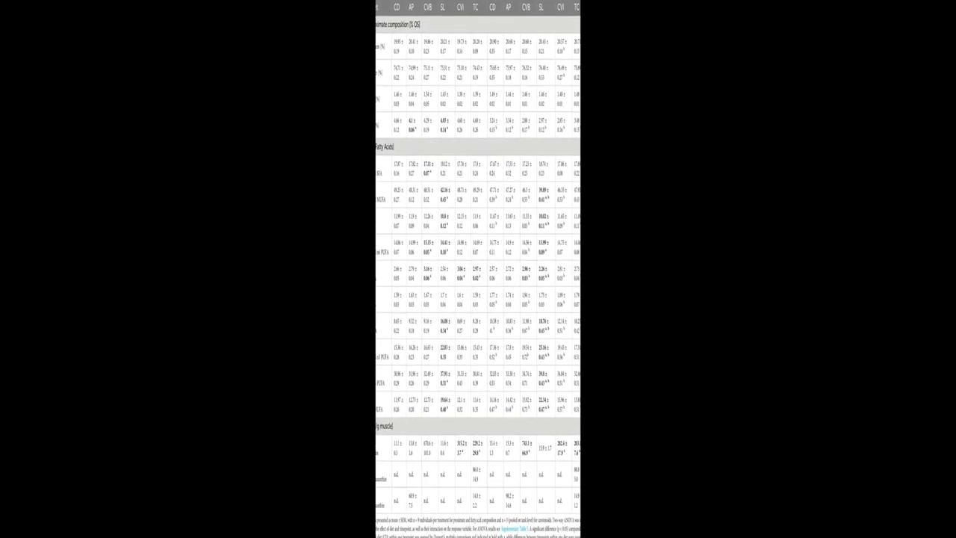
{"action": "scroll", "scroll_direction": "down", "scroll_amount": 3}
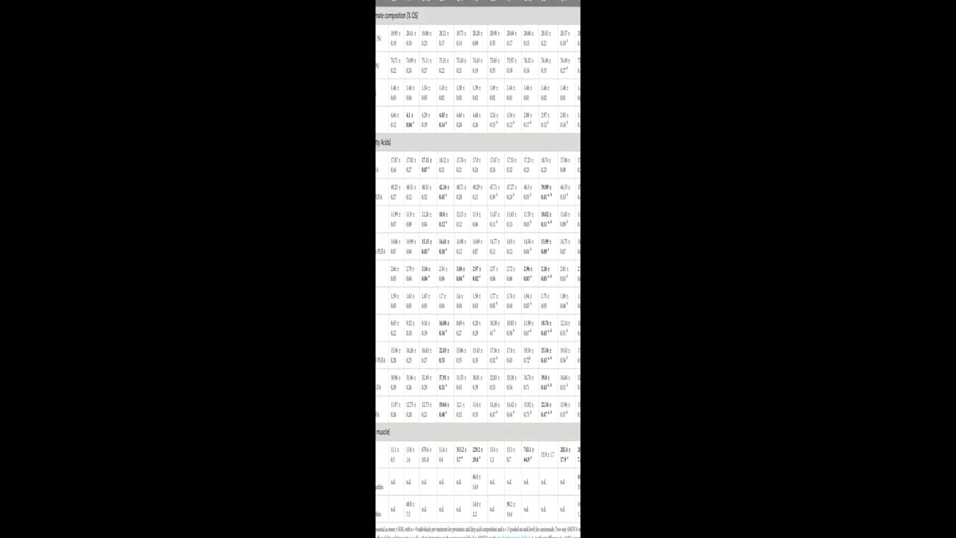
{"action": "scroll", "scroll_direction": "down", "scroll_amount": 3}
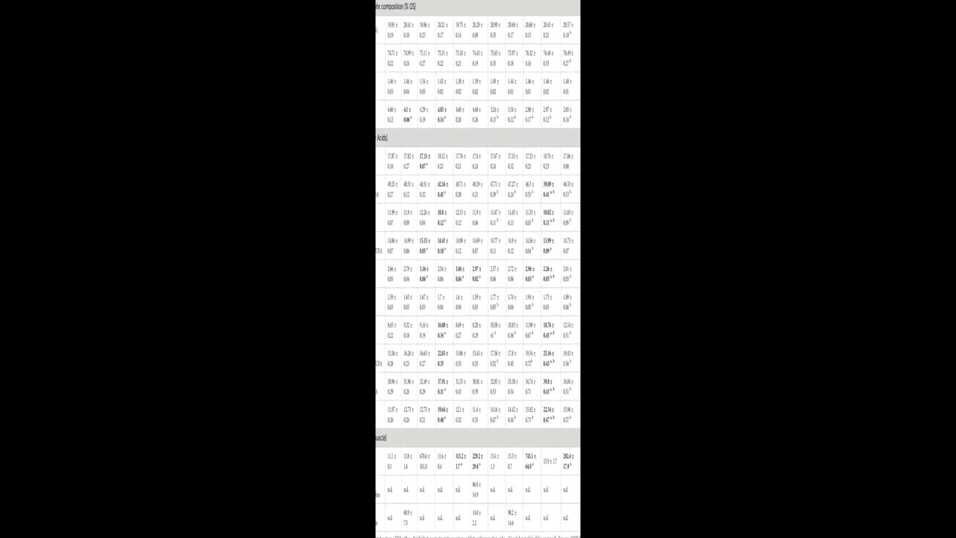
{"action": "scroll", "scroll_direction": "down", "scroll_amount": 3}
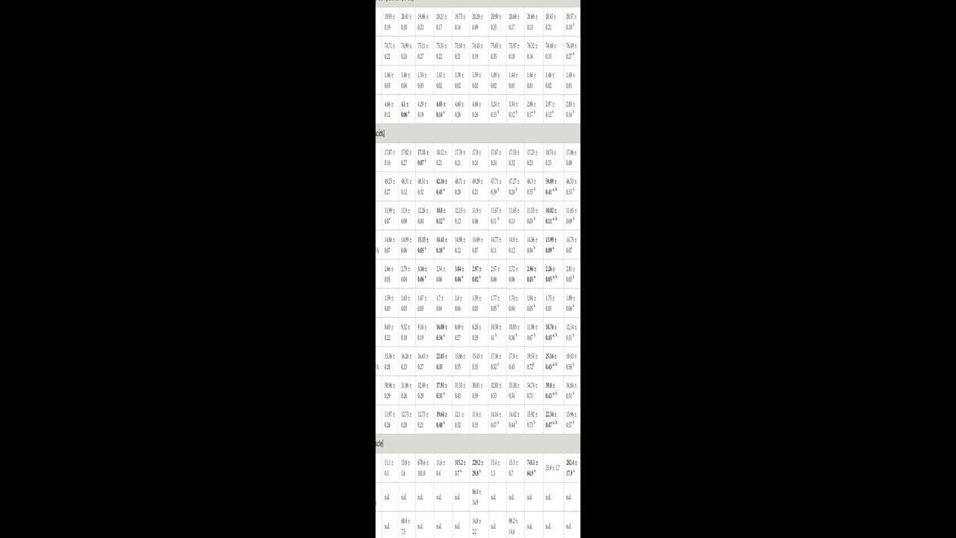